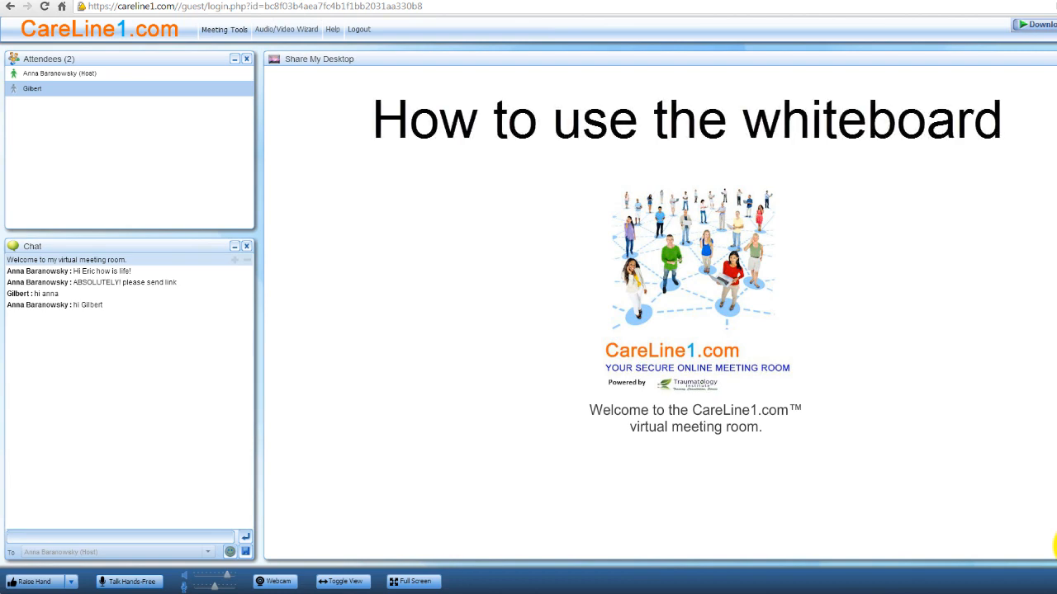
- Bring up the guest rights list and view the second guest's individual permissions
click(120, 537)
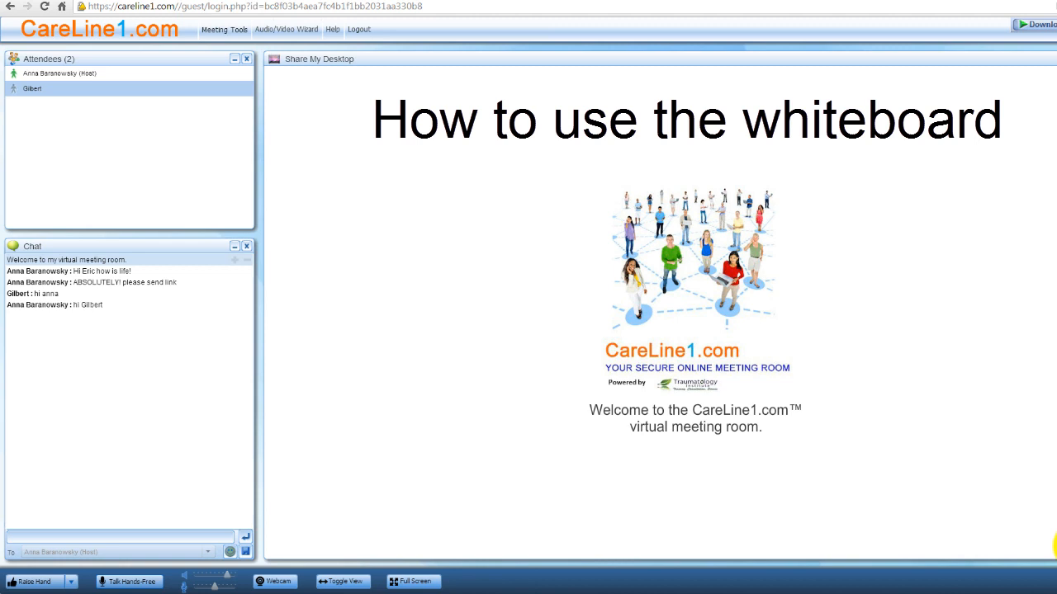
click(120, 537)
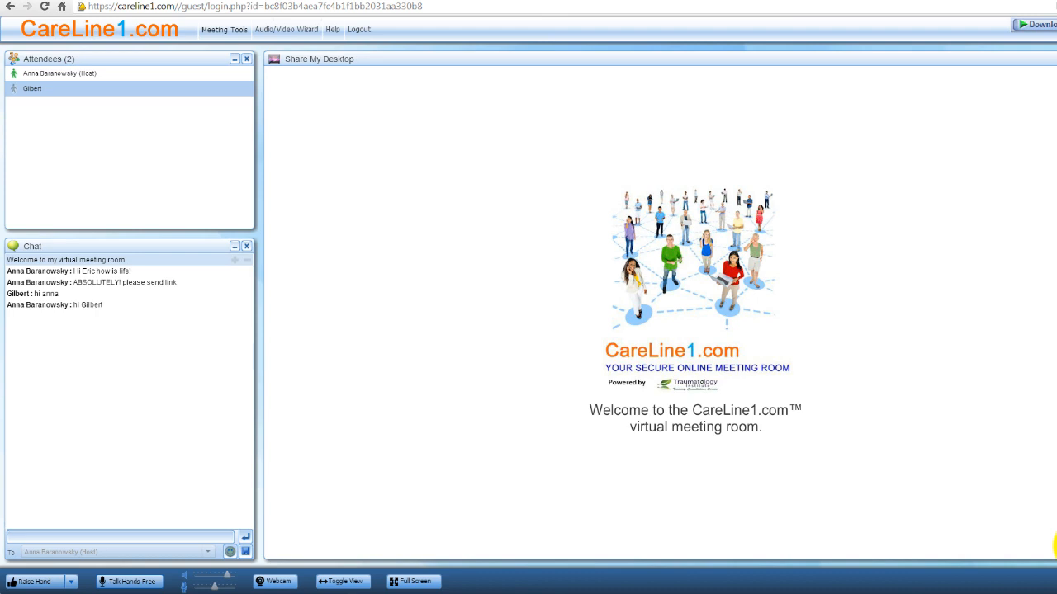
click(120, 538)
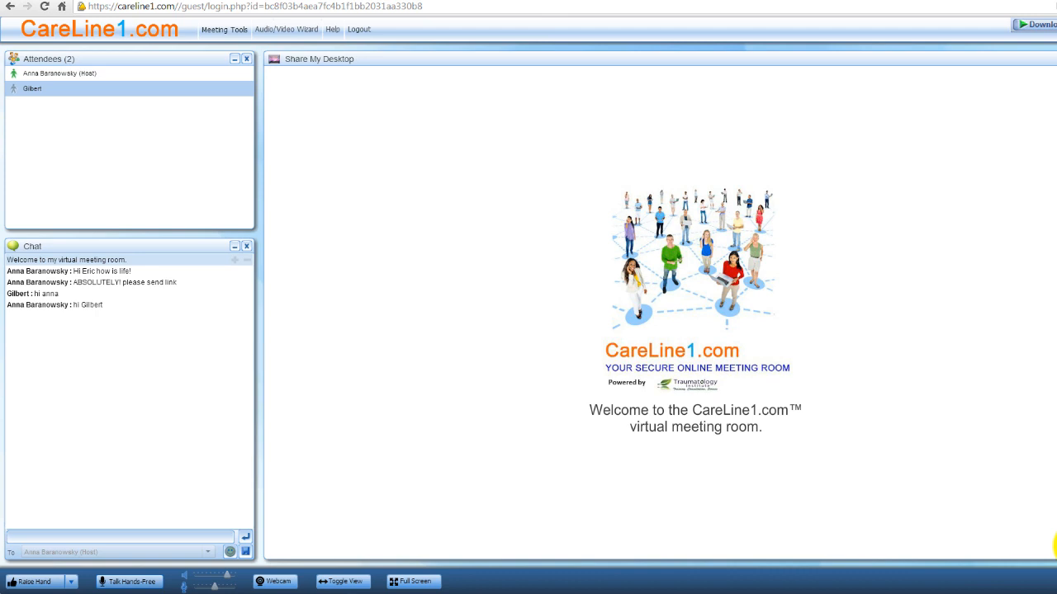
click(120, 537)
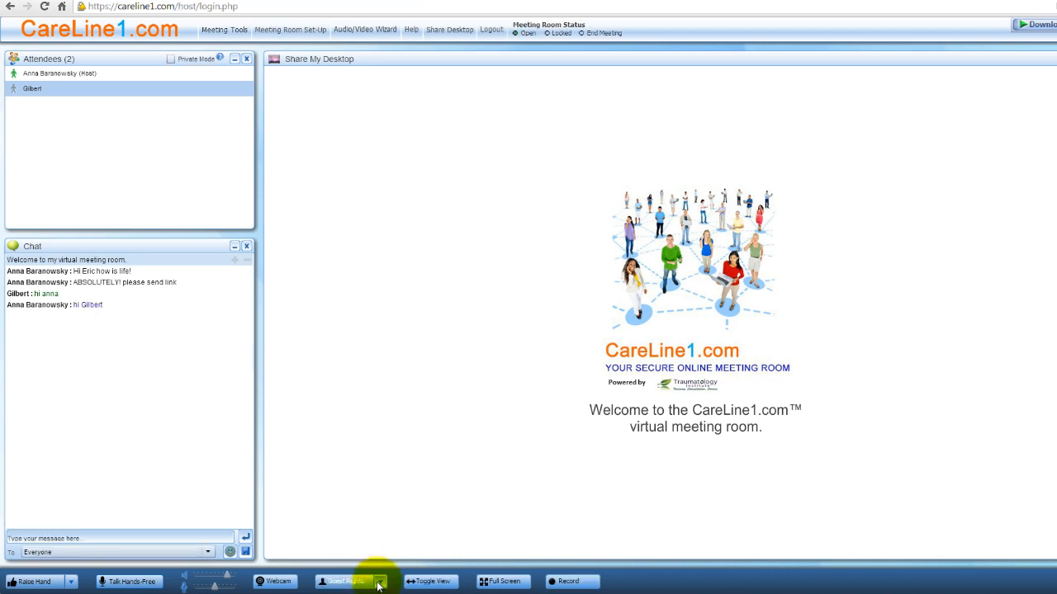
click(347, 582)
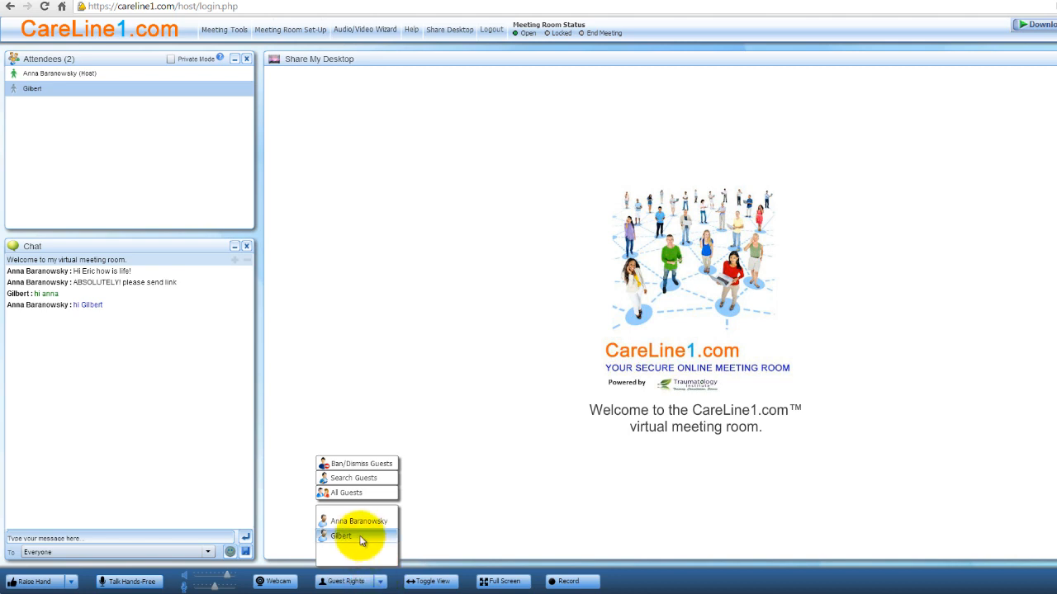
click(342, 536)
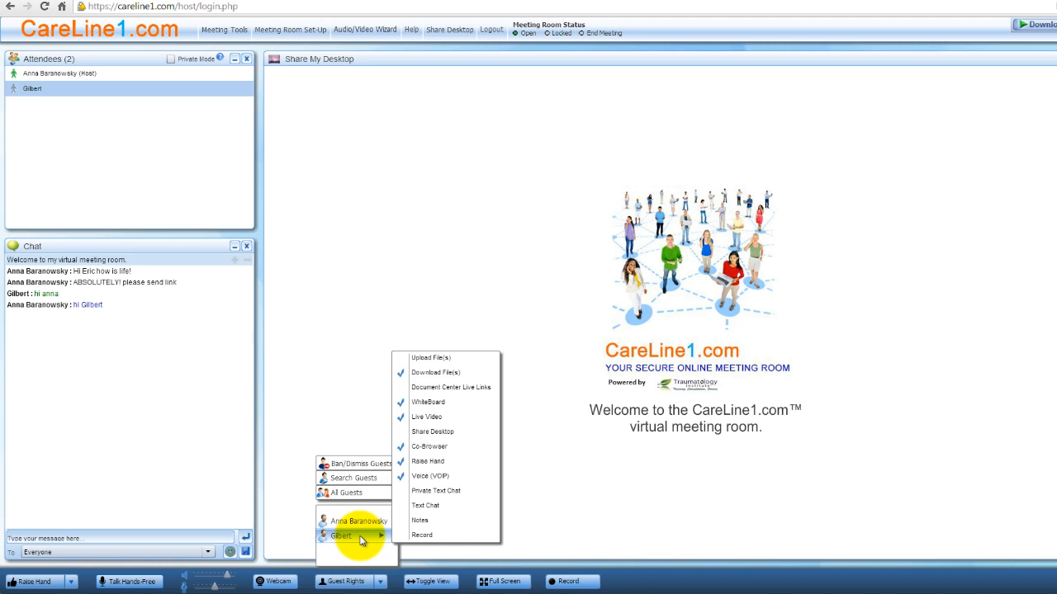
mouse_move(445, 402)
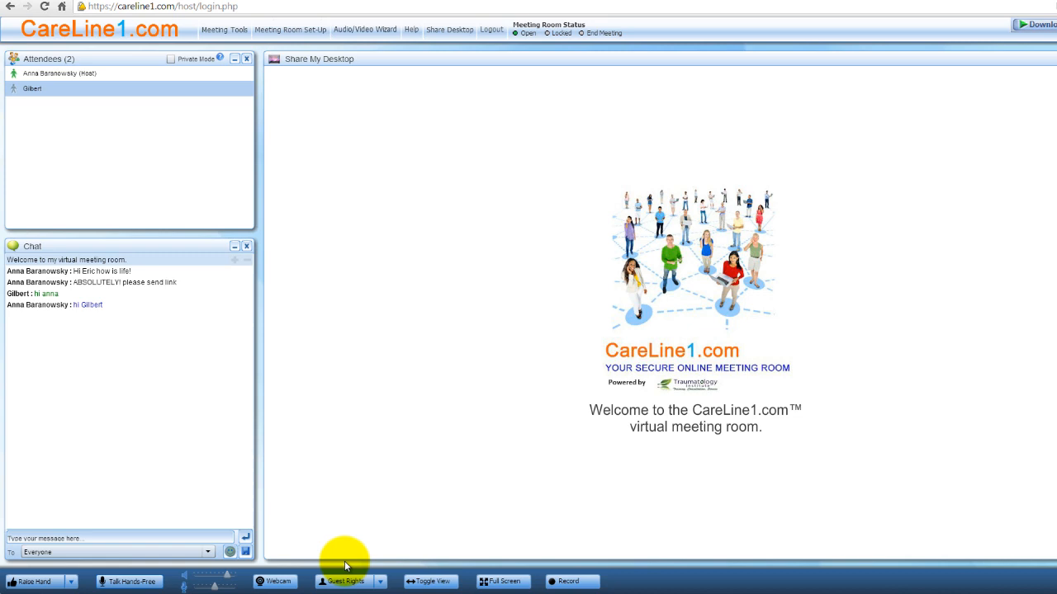
- Confirm all-guests rights with whiteboard, live video, download, co-browsing and voice allowed
click(344, 582)
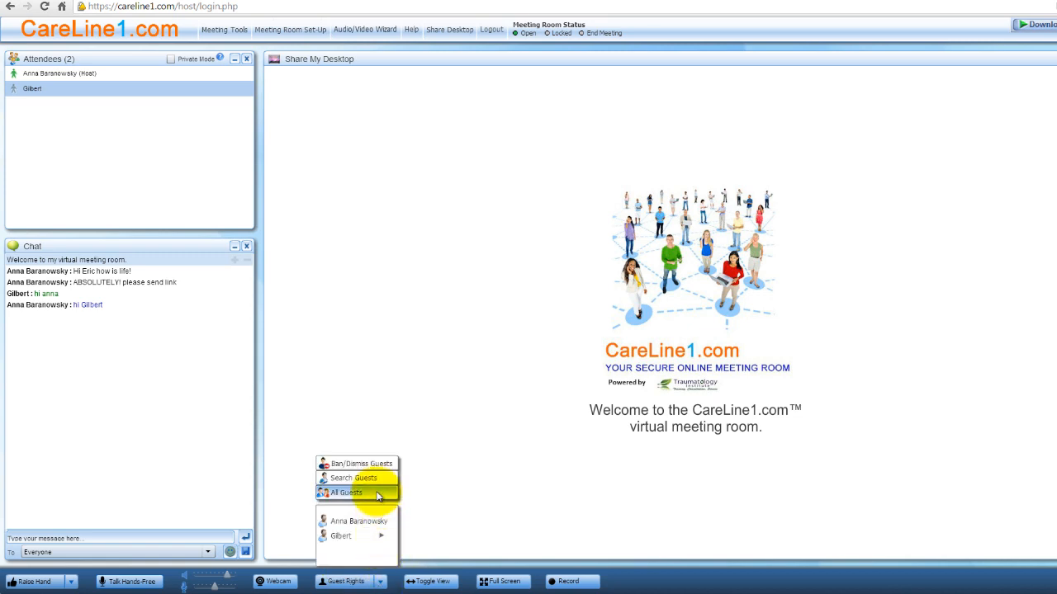
click(346, 492)
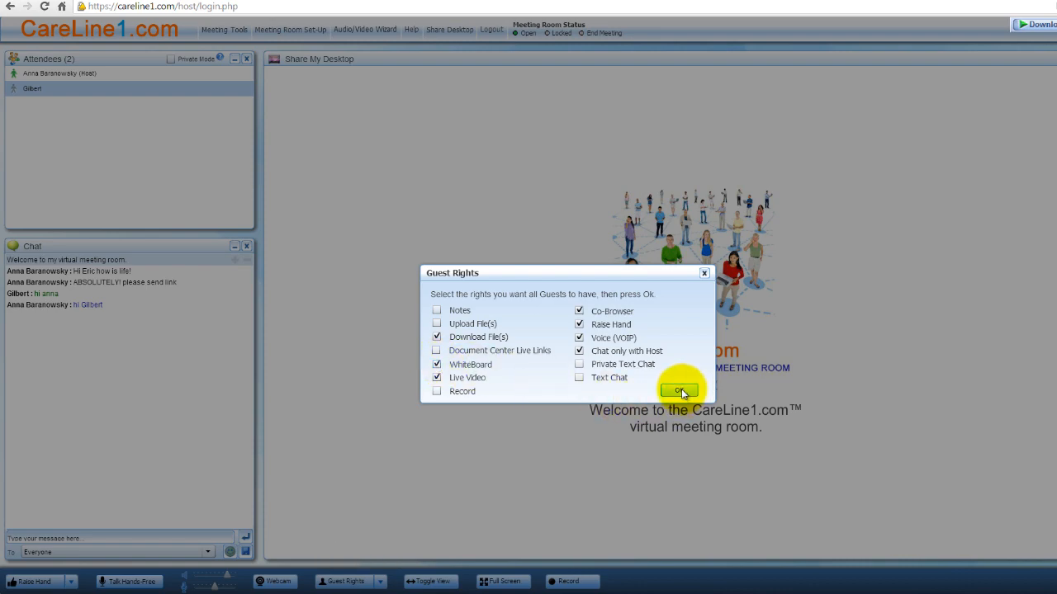
click(680, 389)
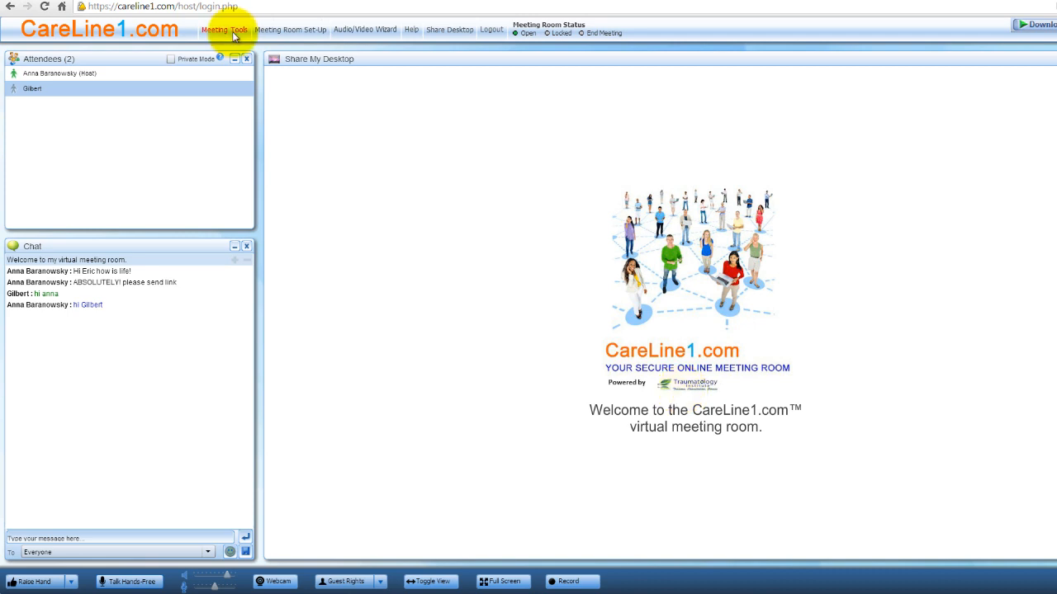
- Replace the welcome slide with the whiteboard from the Meeting Tools menu
click(223, 30)
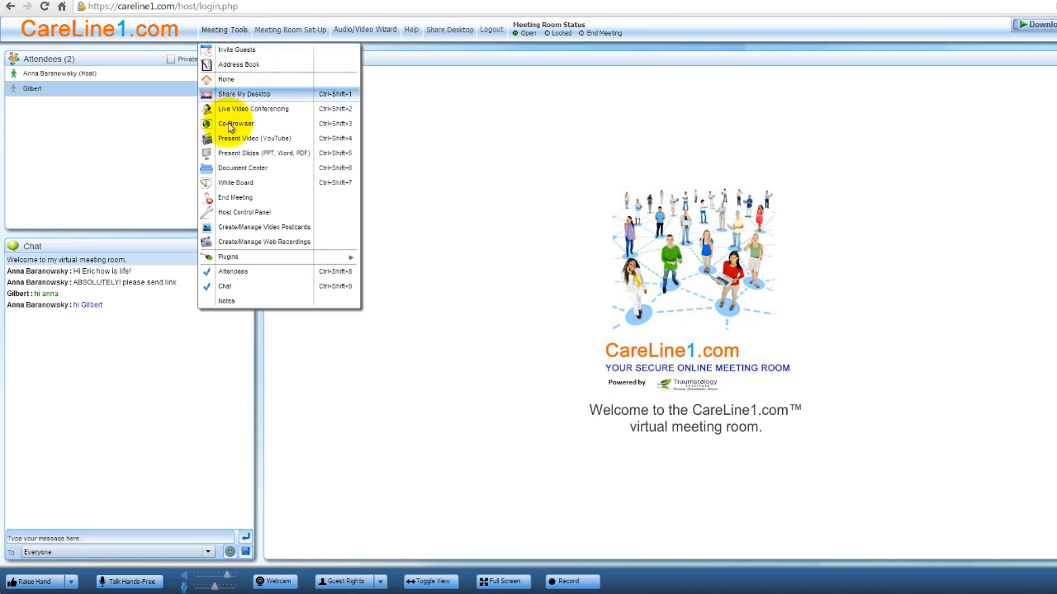
click(236, 183)
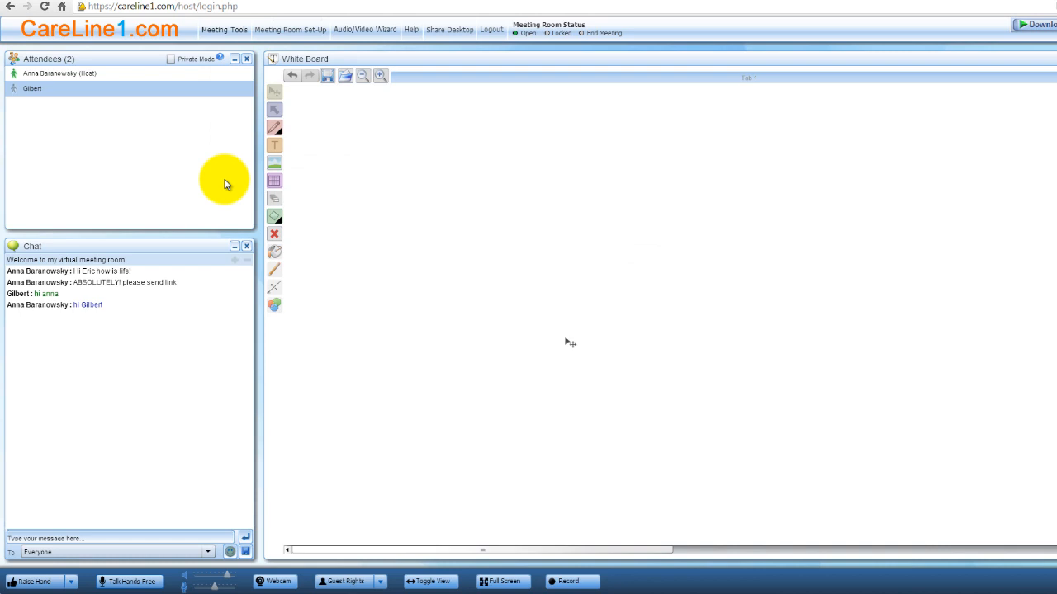
mouse_move(274, 92)
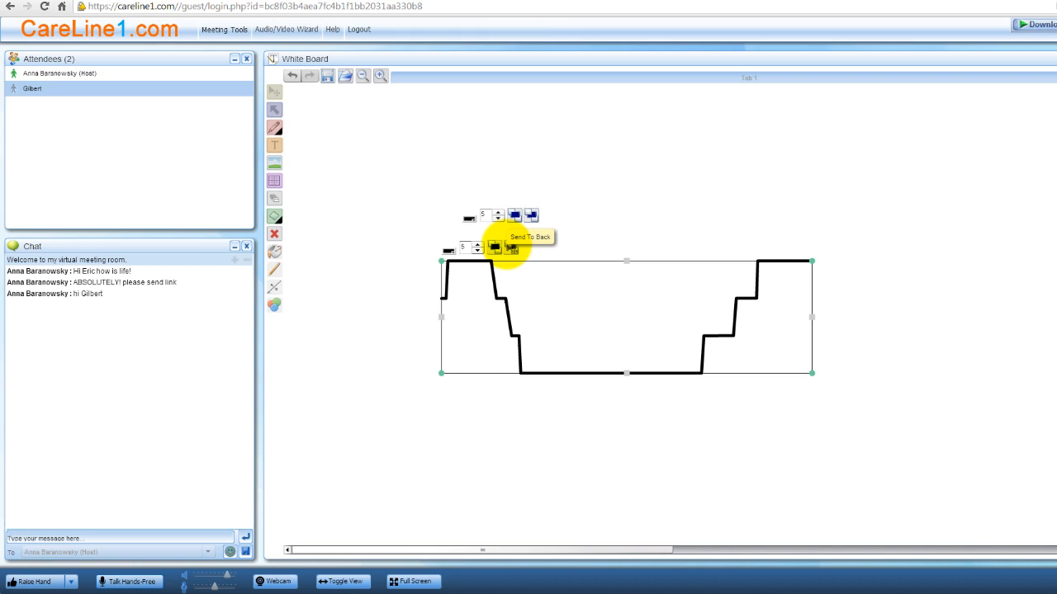
mouse_move(275, 91)
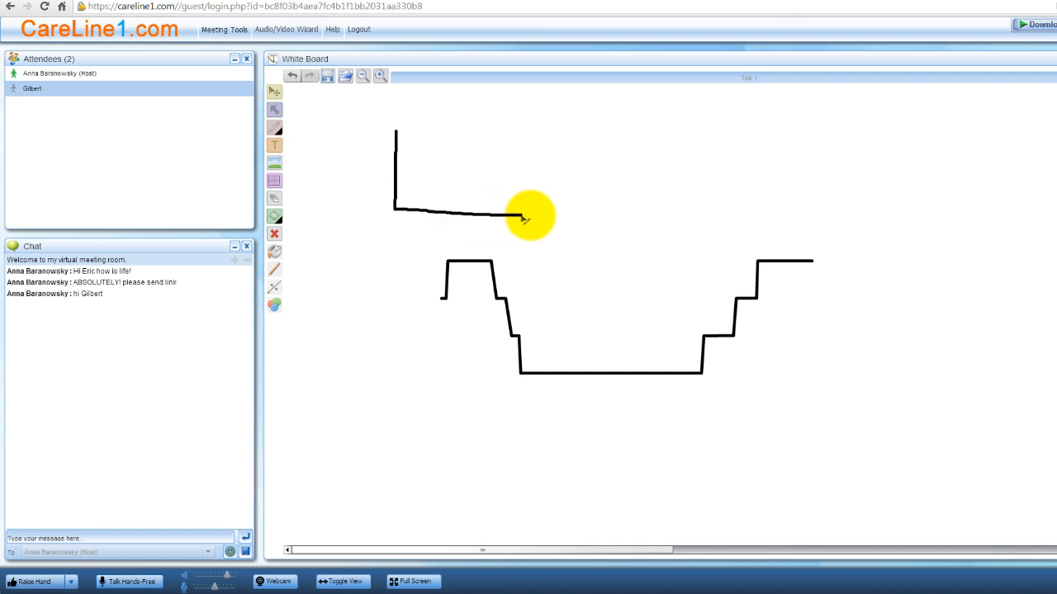
- Sketch the rectangle outline above the stepped line, labelled 5 and 4 CM
drag(526, 216, 541, 131)
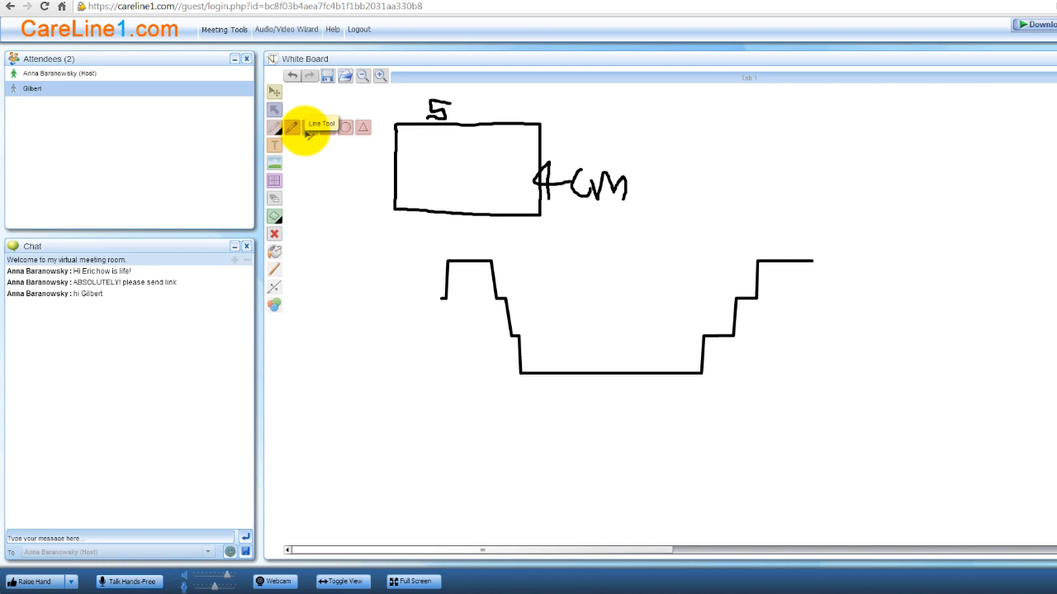
mouse_move(312, 127)
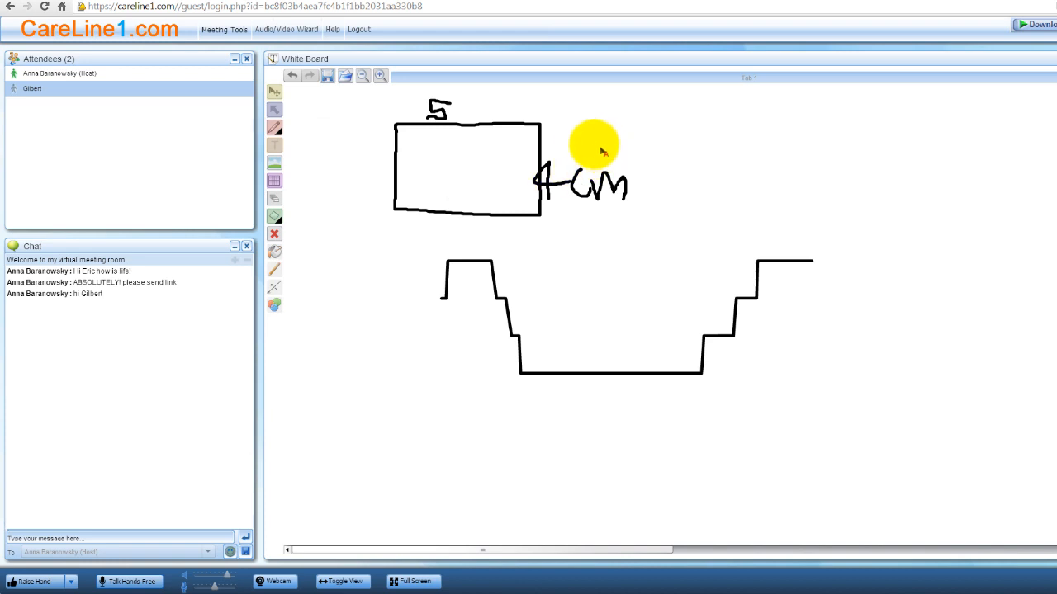
- Type the blue text label 'Rectangle' beside the sketched rectangle
click(274, 145)
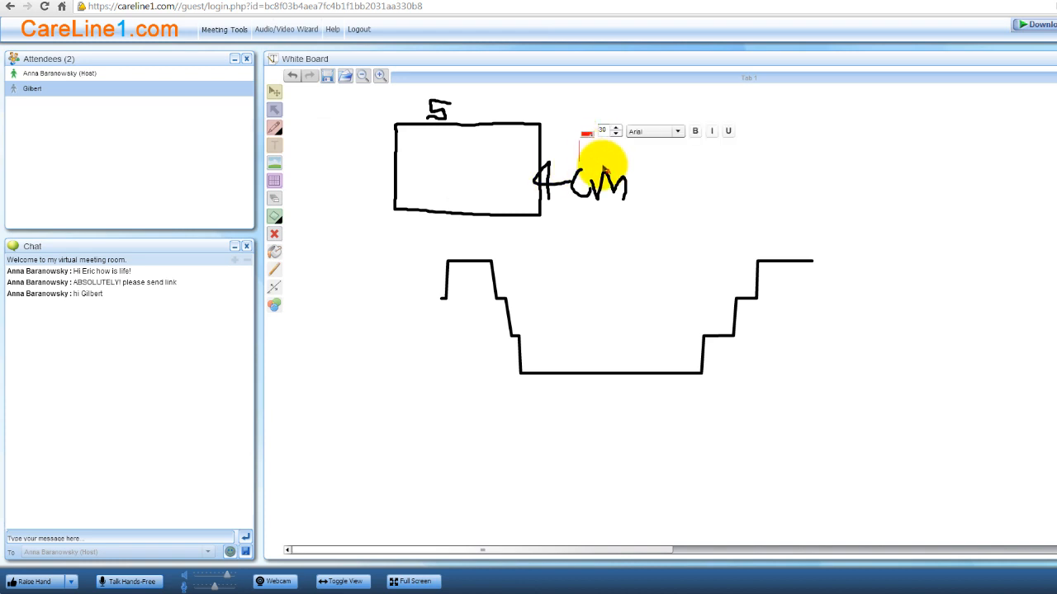
text(Thus)
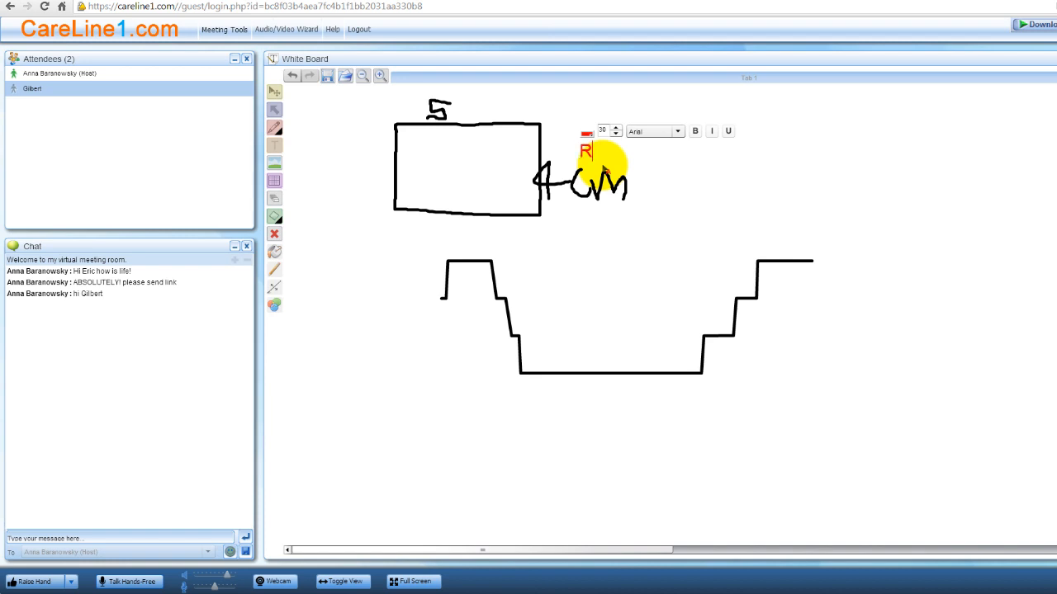
text(ectangle)
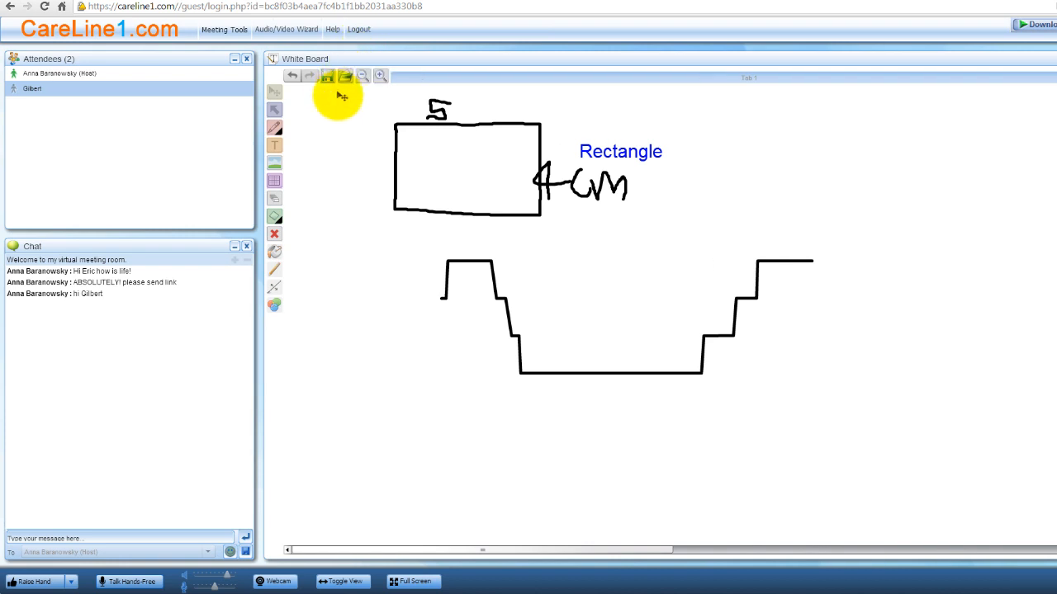
mouse_move(275, 110)
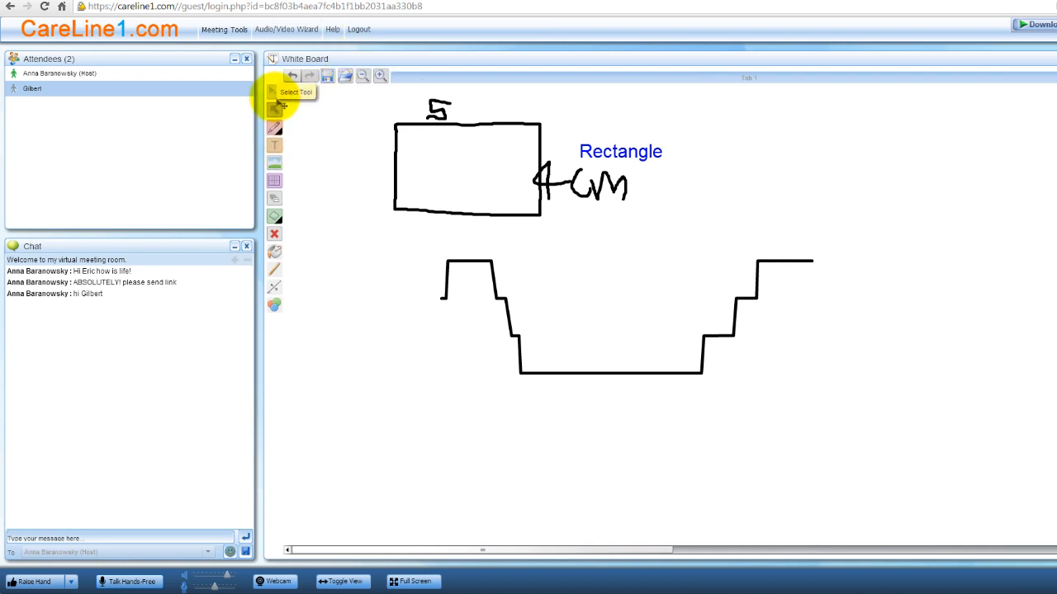
mouse_move(417, 122)
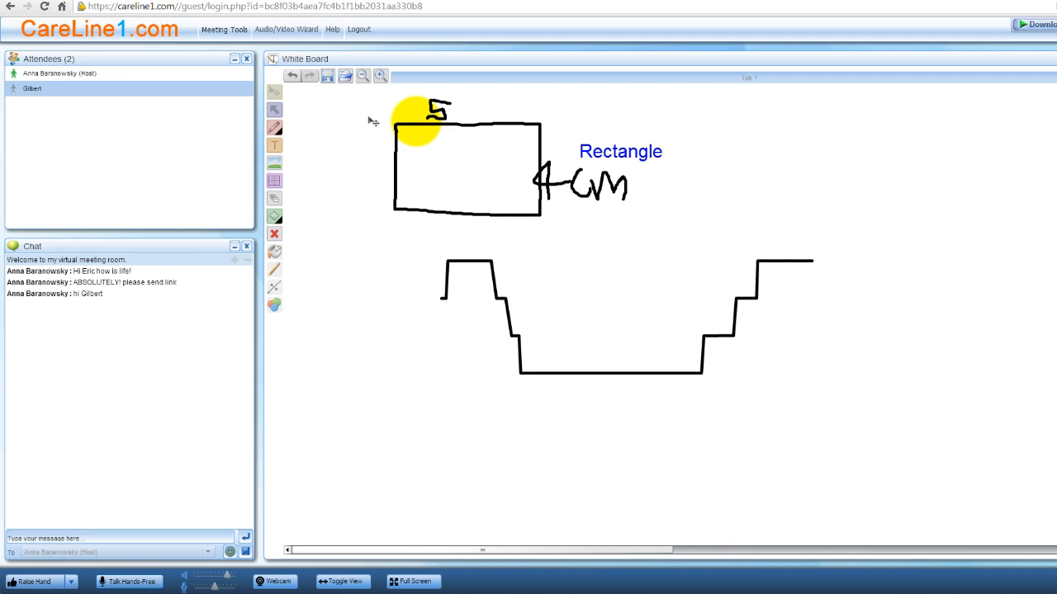
- Change the 'Rectangle' label's font to Arabic Typesetting
double_click(620, 151)
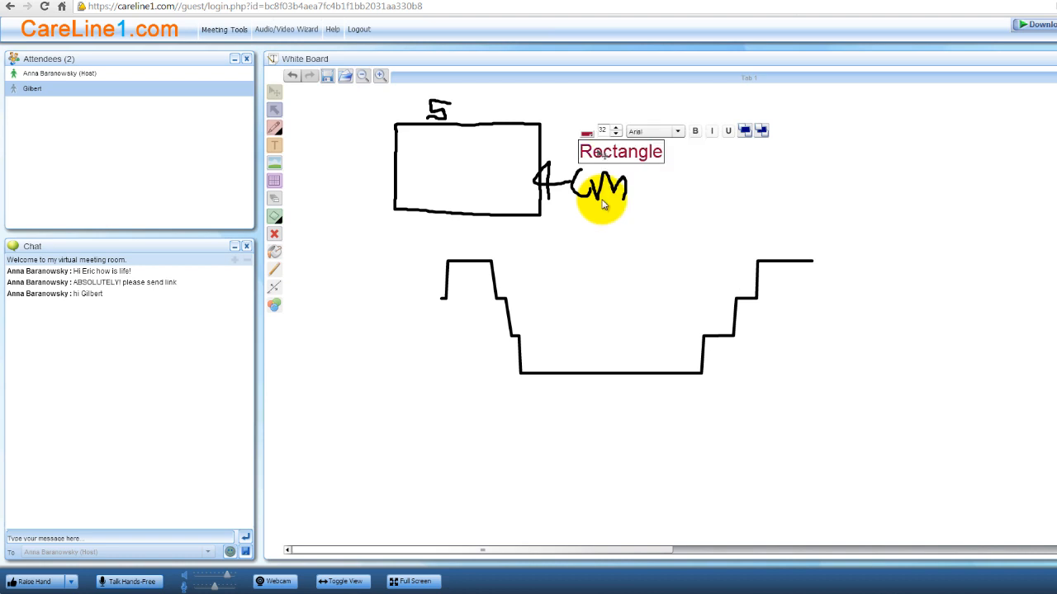
click(677, 131)
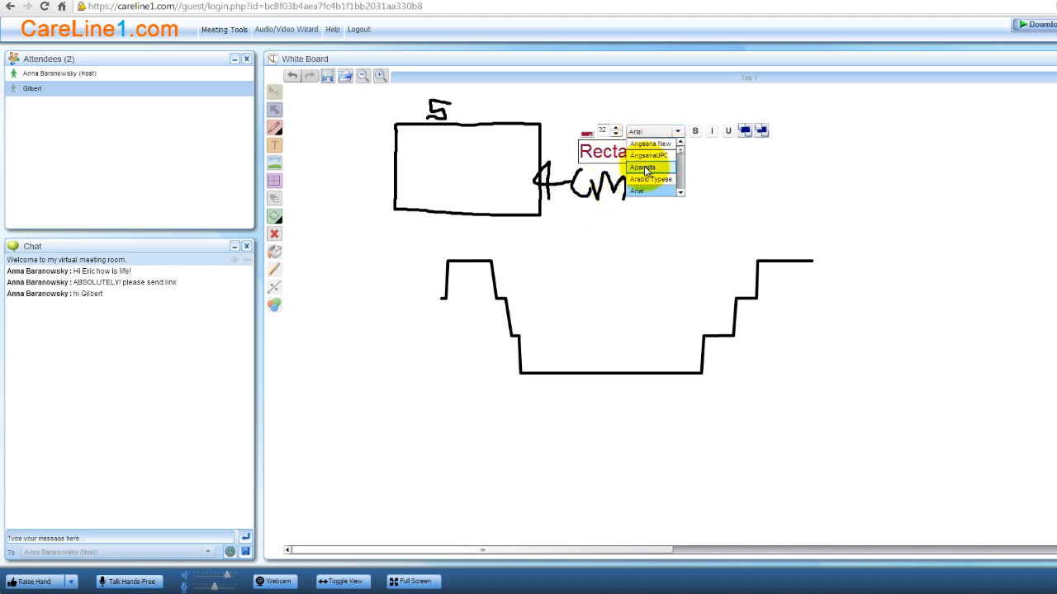
click(650, 179)
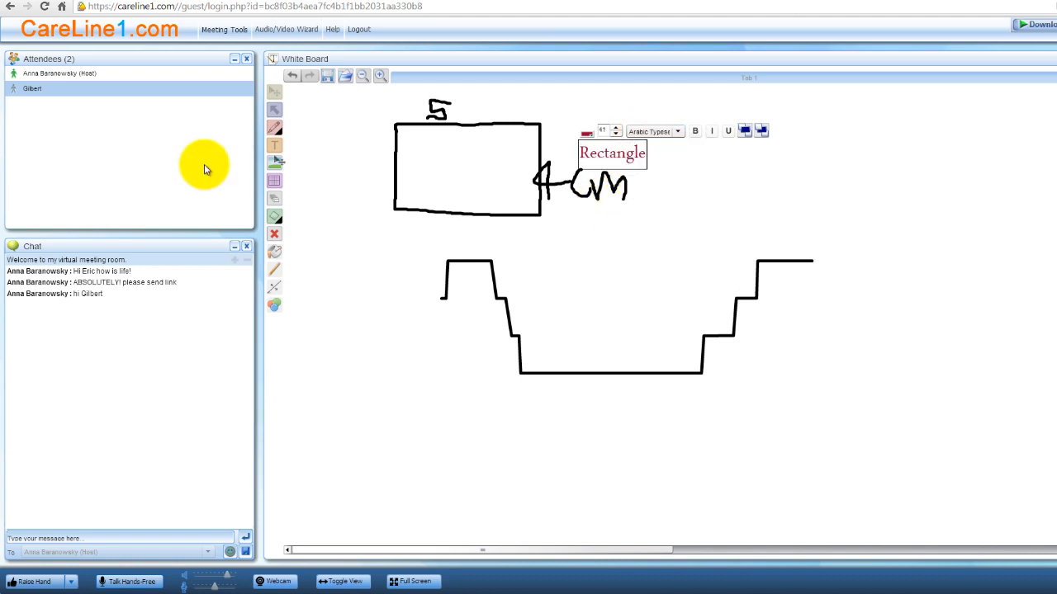
mouse_move(274, 180)
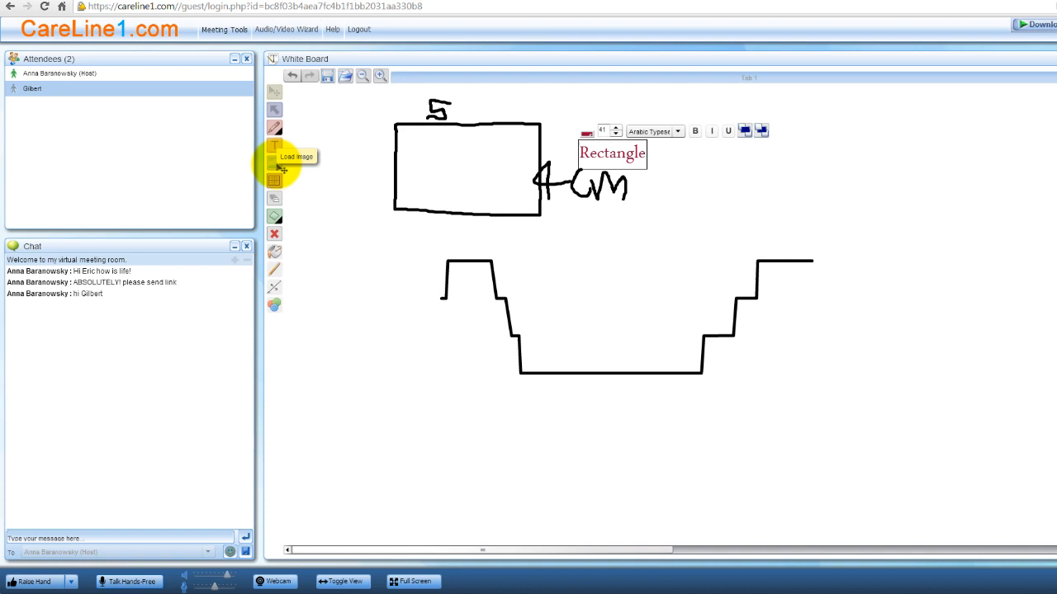
- Begin adding the grid image and Traumatology Institute logo to the whiteboard
click(274, 179)
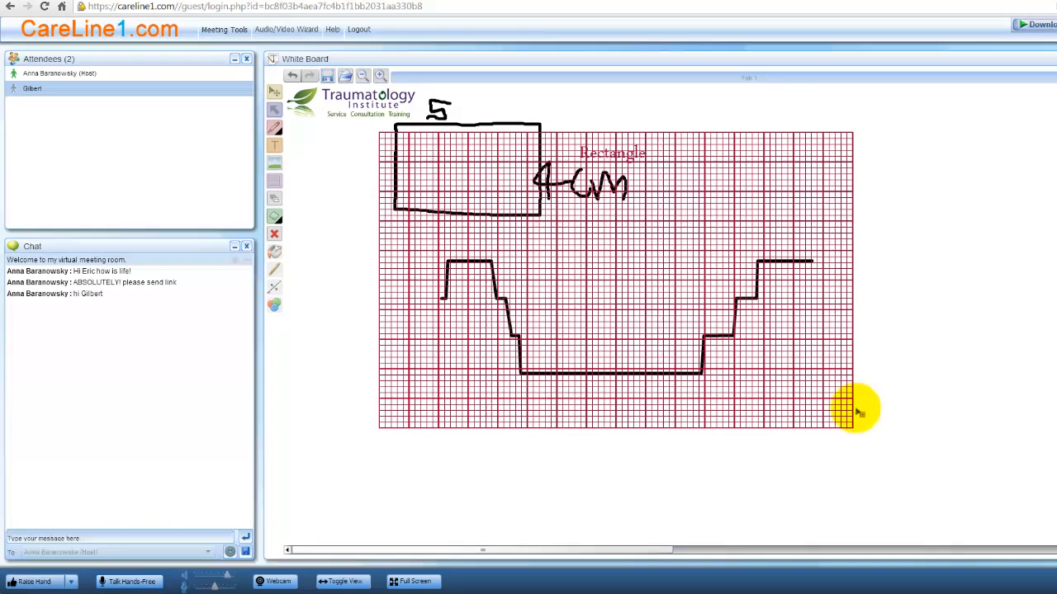
mouse_move(871, 410)
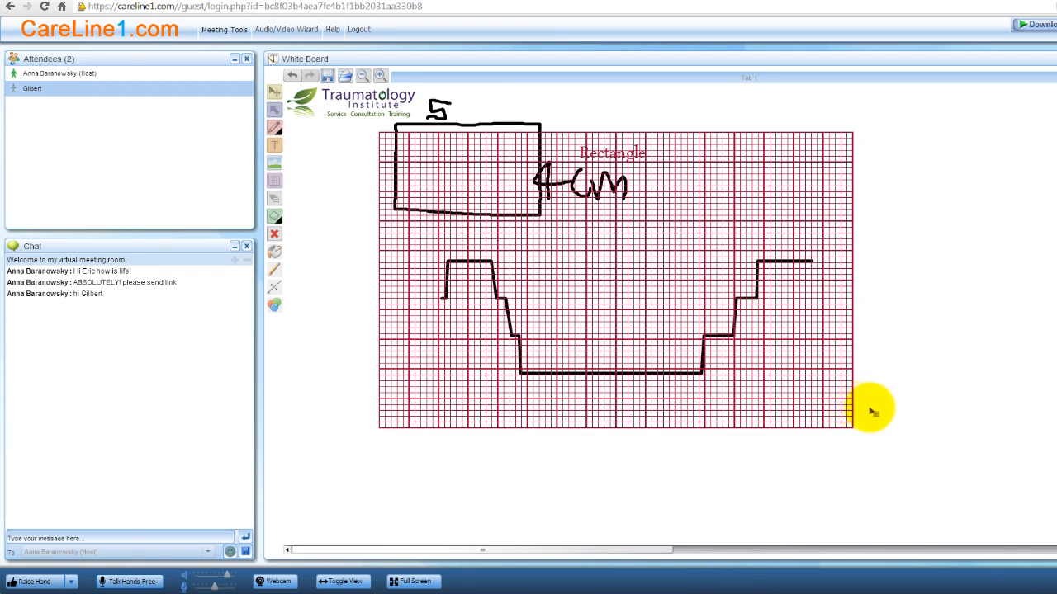
mouse_move(877, 411)
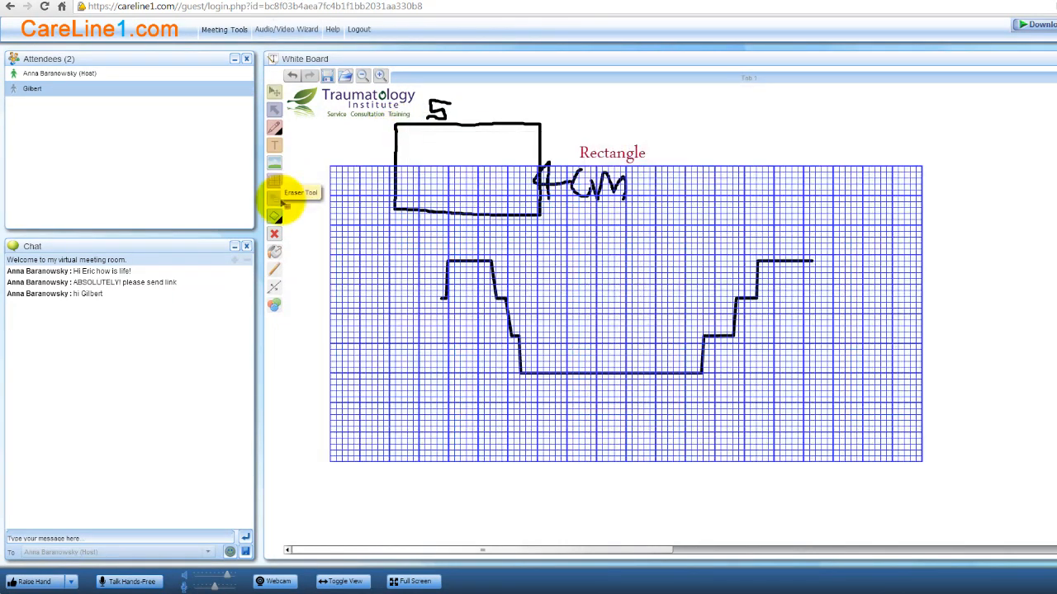
mouse_move(647, 126)
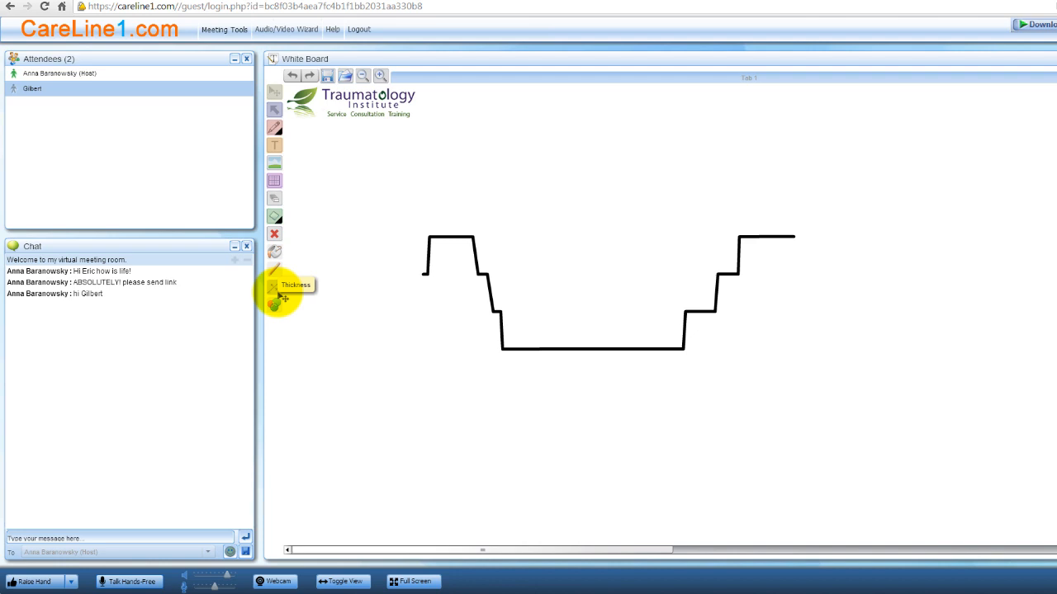
mouse_move(275, 287)
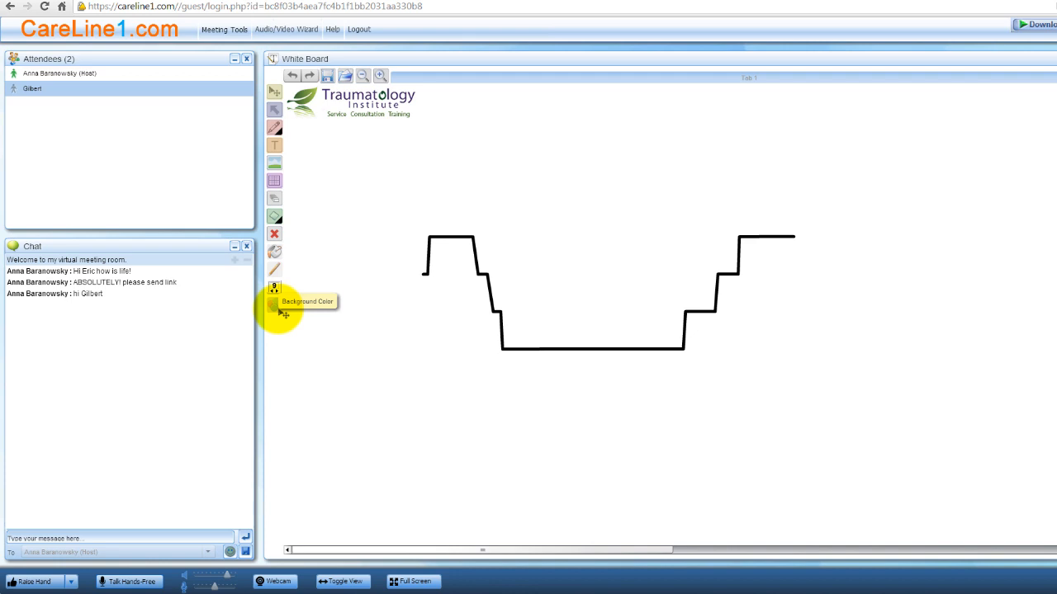
mouse_move(296, 67)
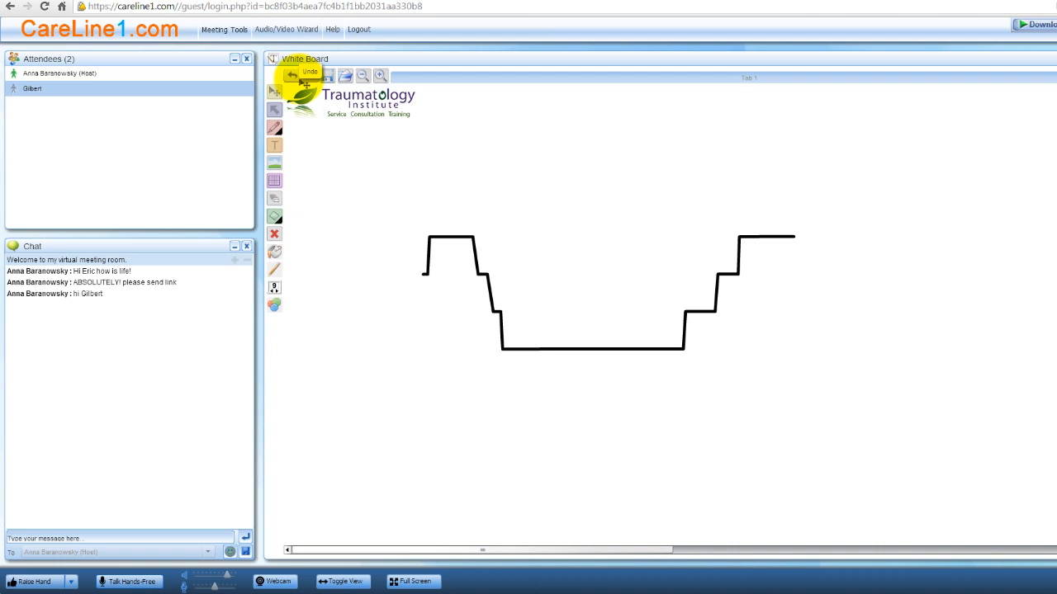
- Load 'taste file.wb' into the host's whiteboard from the Open dialog
click(330, 75)
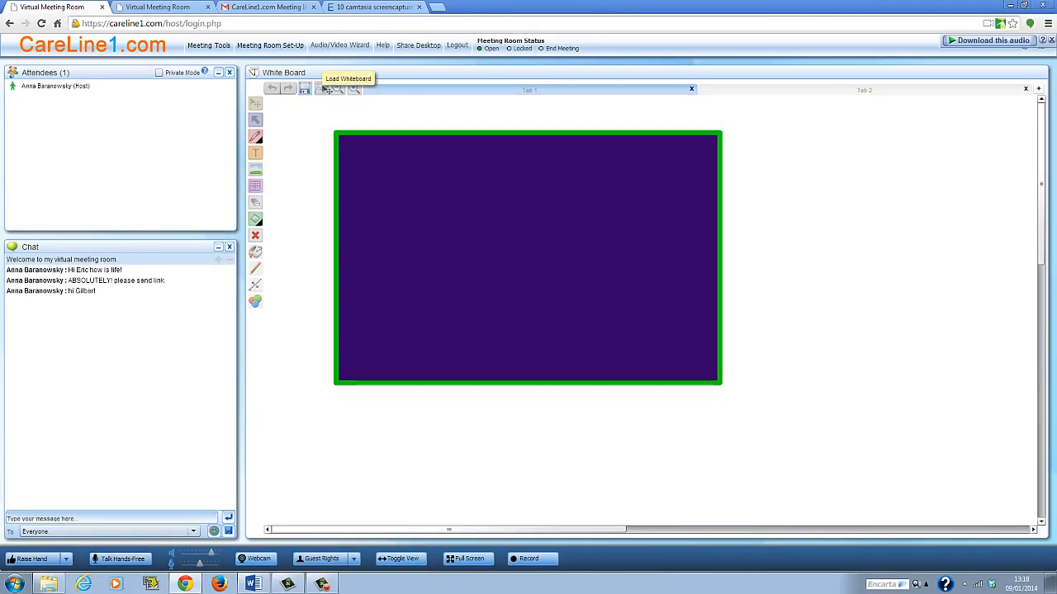
click(304, 90)
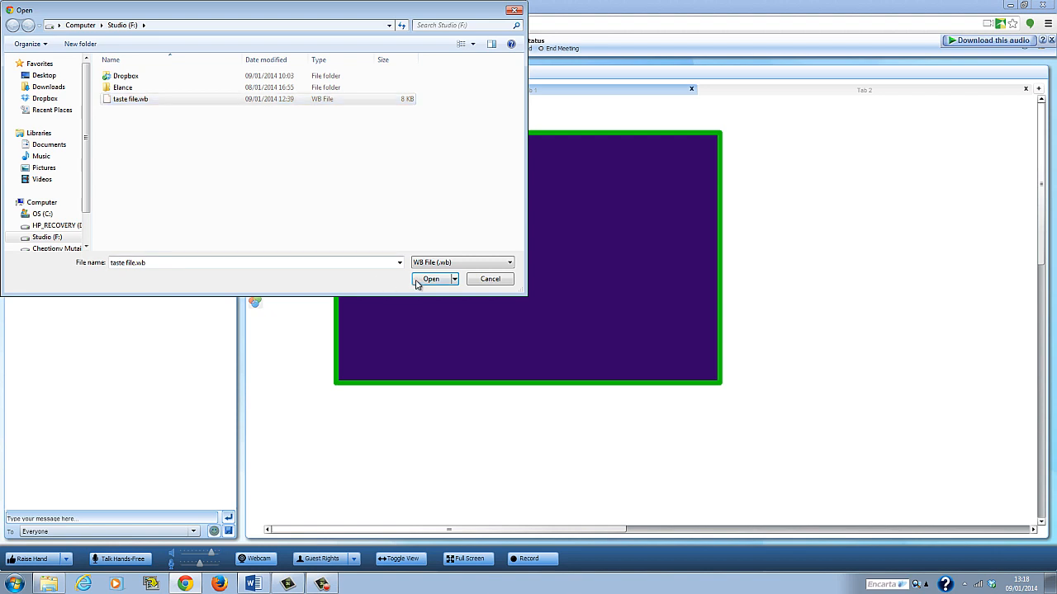
click(431, 279)
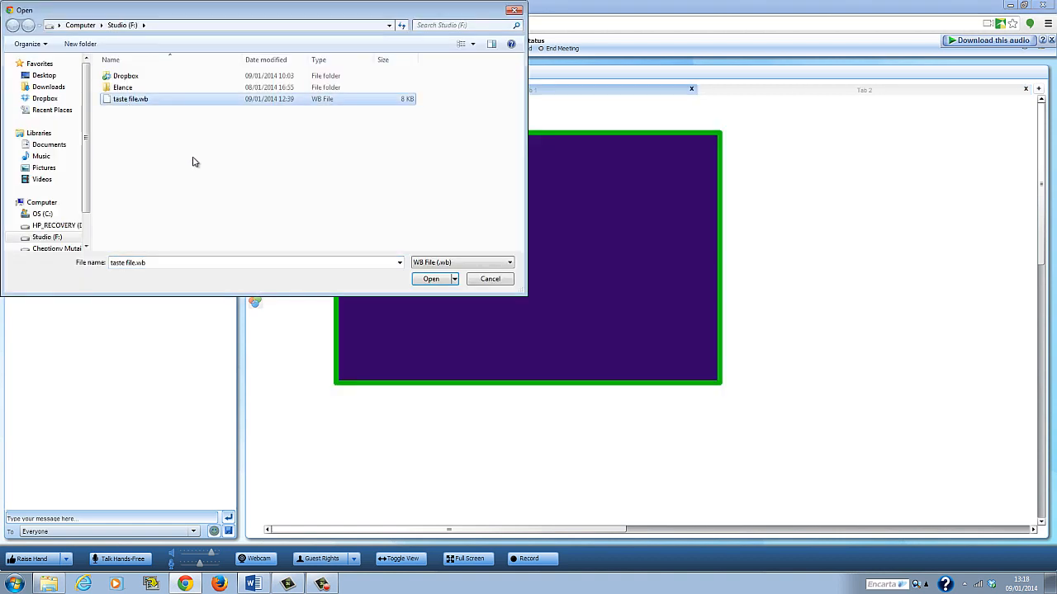
click(430, 278)
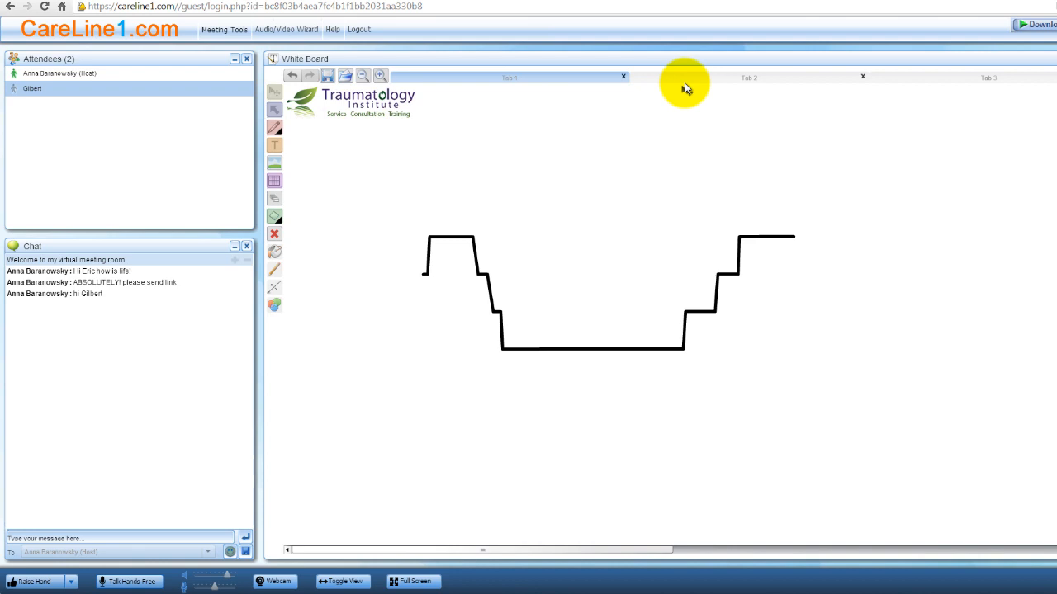
mouse_move(557, 80)
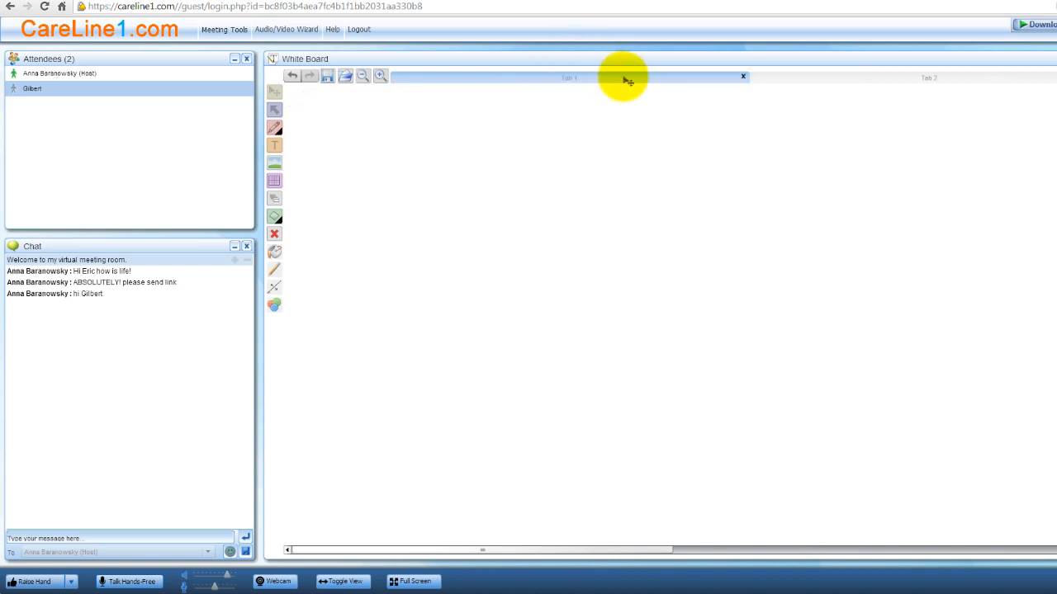
- Return to the guest window showing the purple rectangle and dark red circle
click(742, 77)
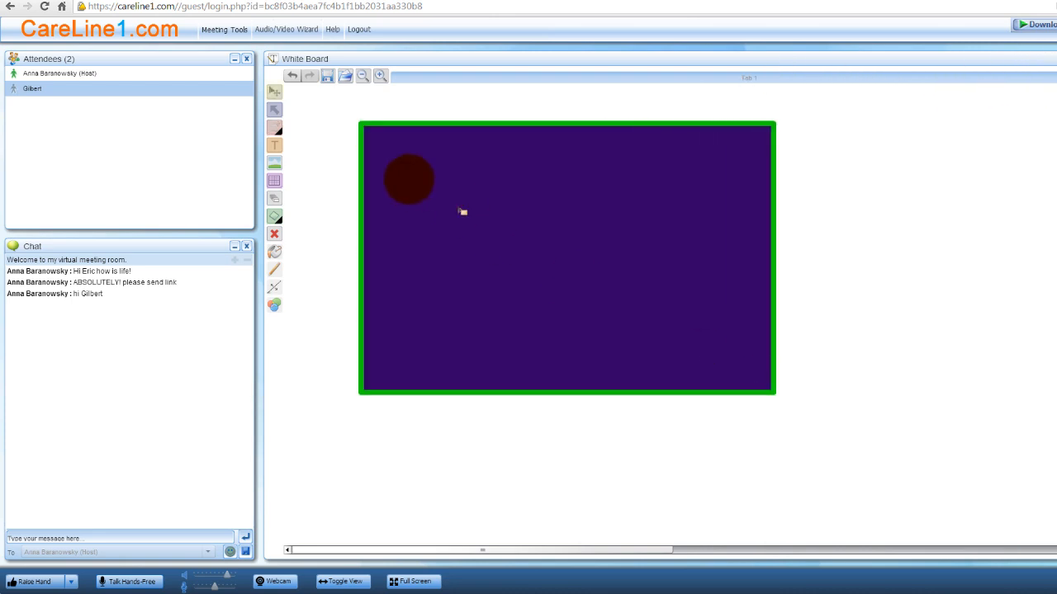
click(363, 75)
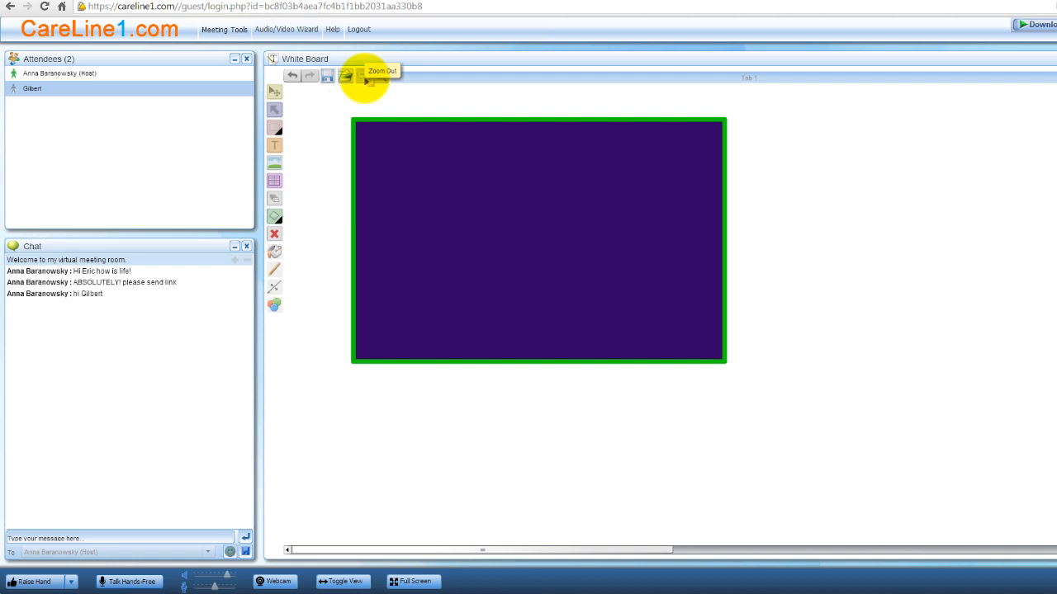
click(362, 76)
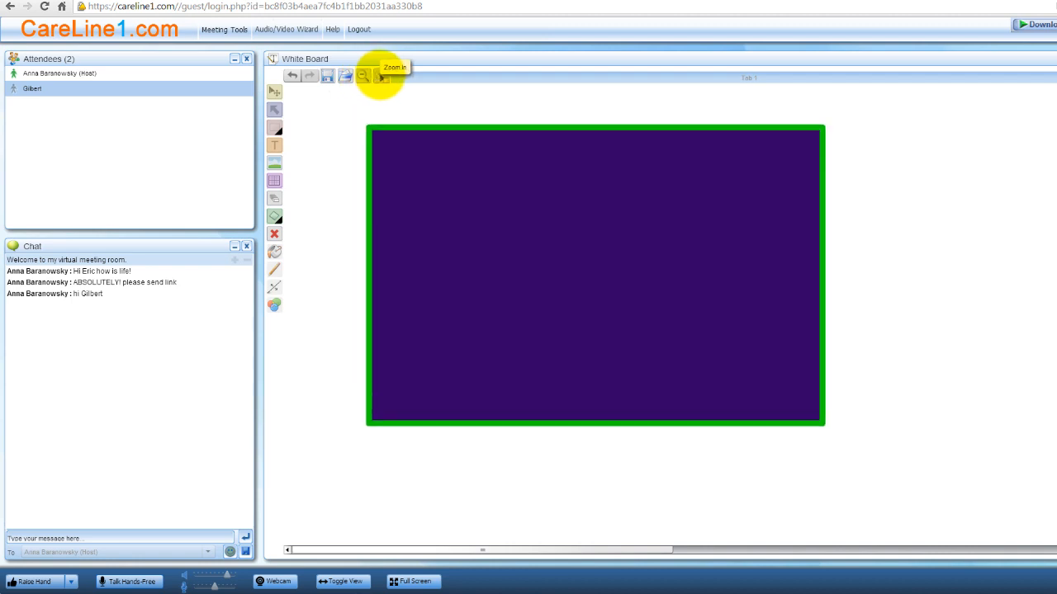
click(381, 75)
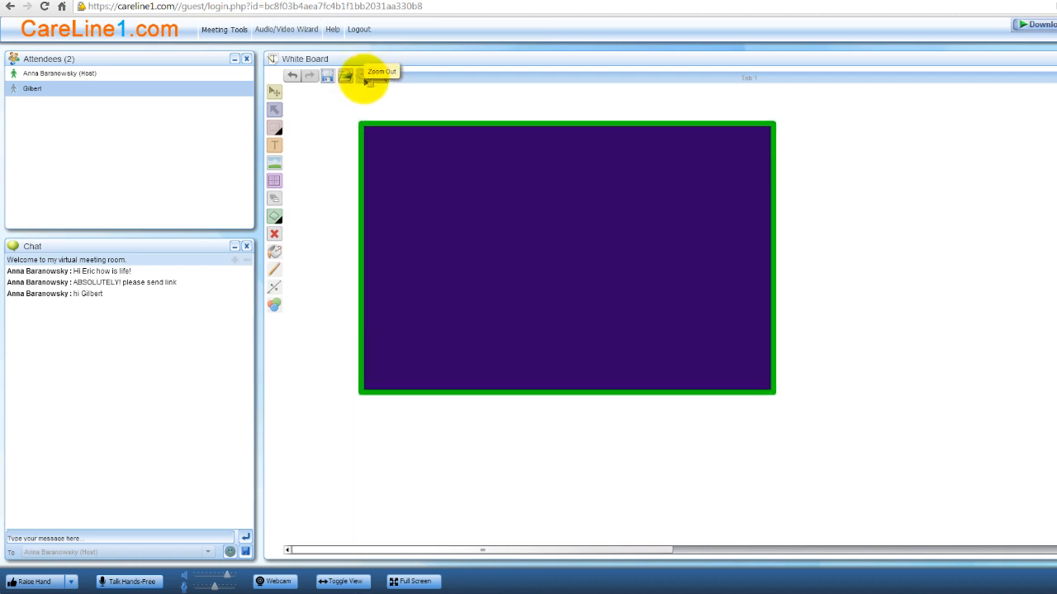
click(364, 76)
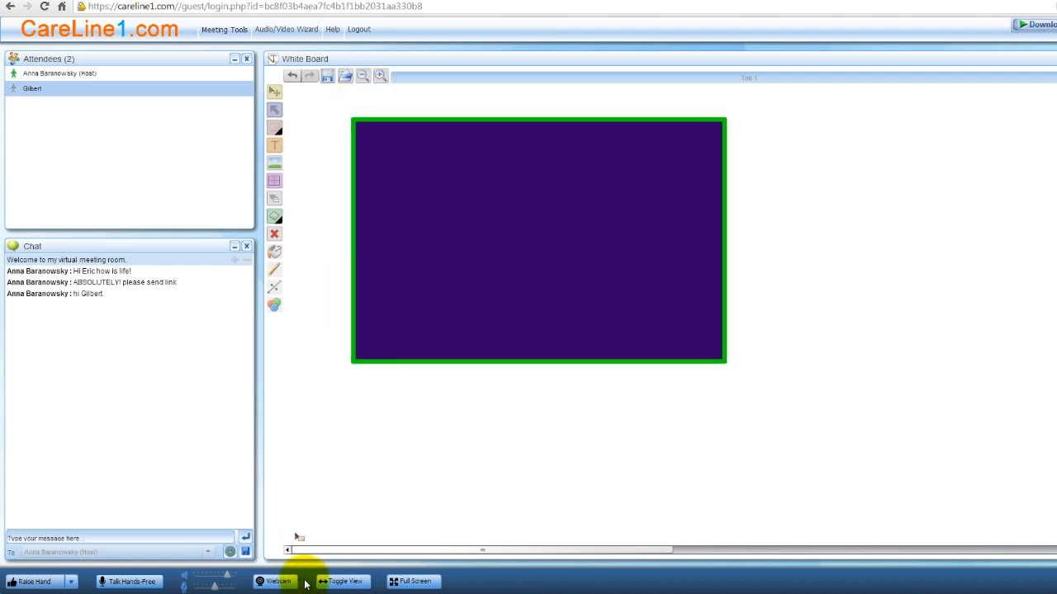
click(363, 75)
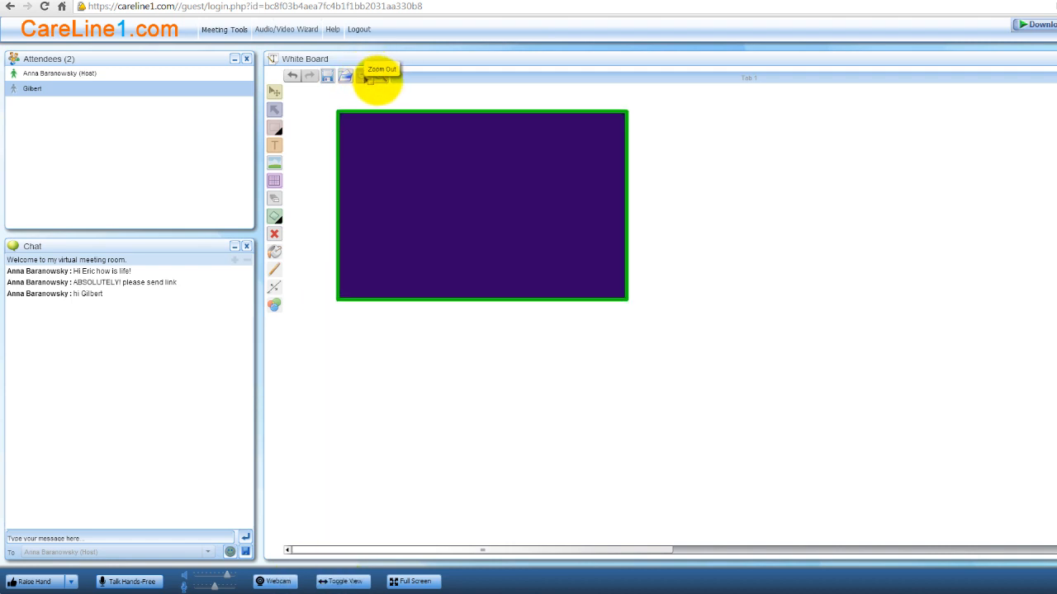
click(381, 76)
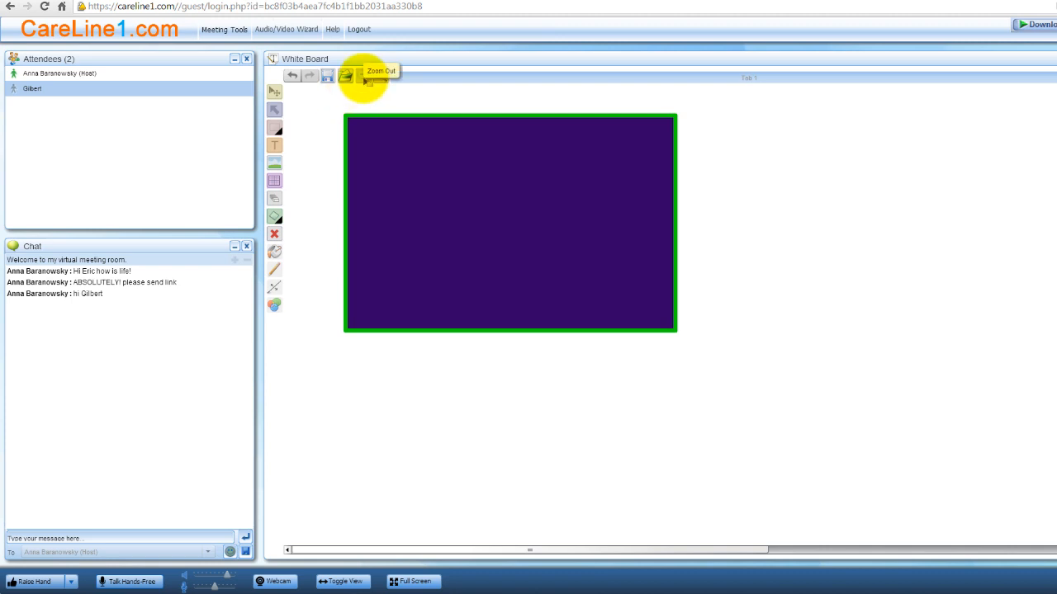
click(344, 75)
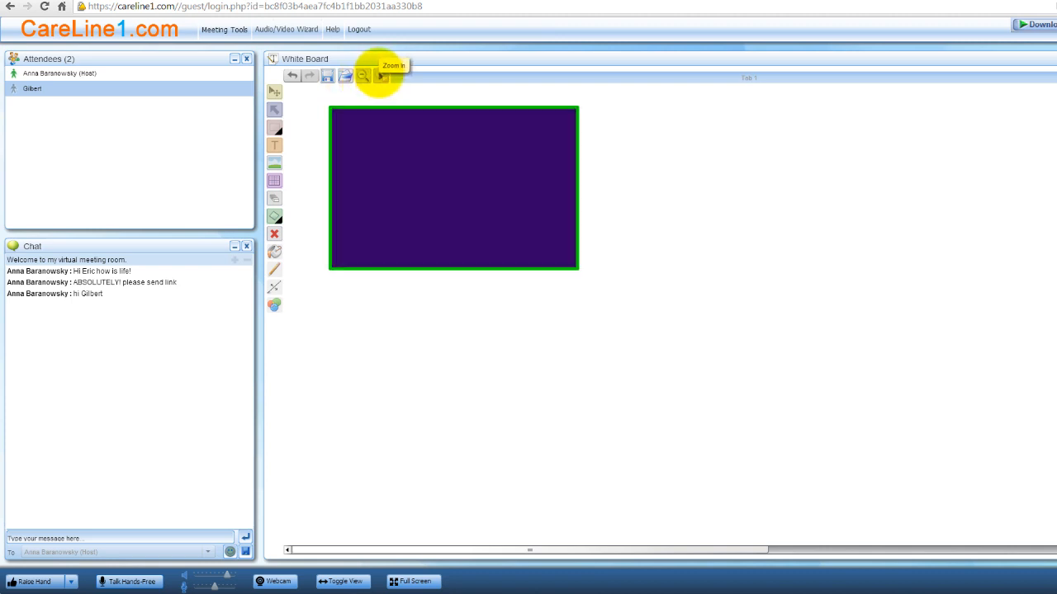
click(362, 75)
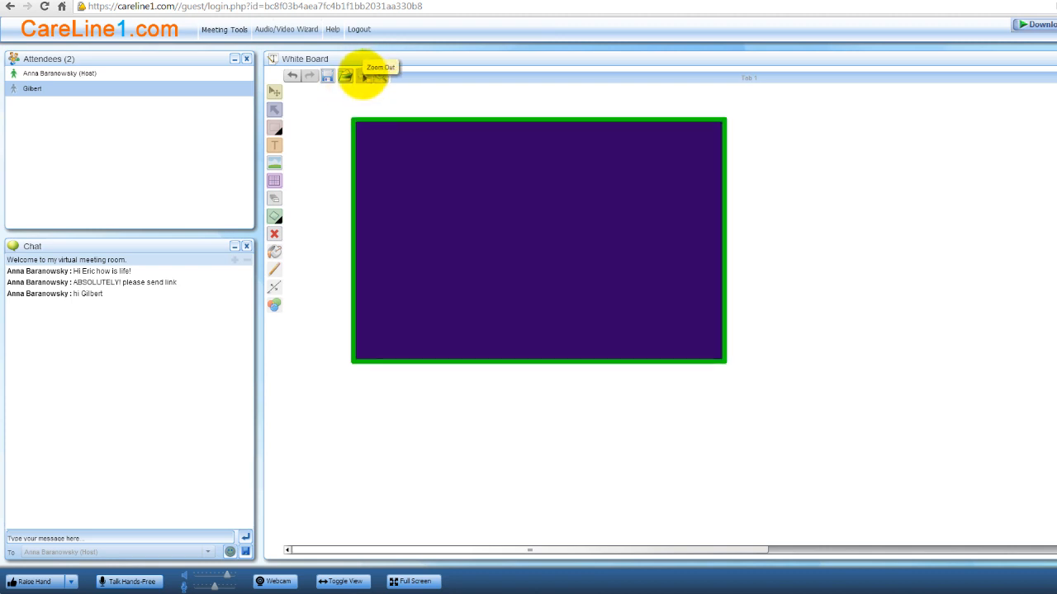